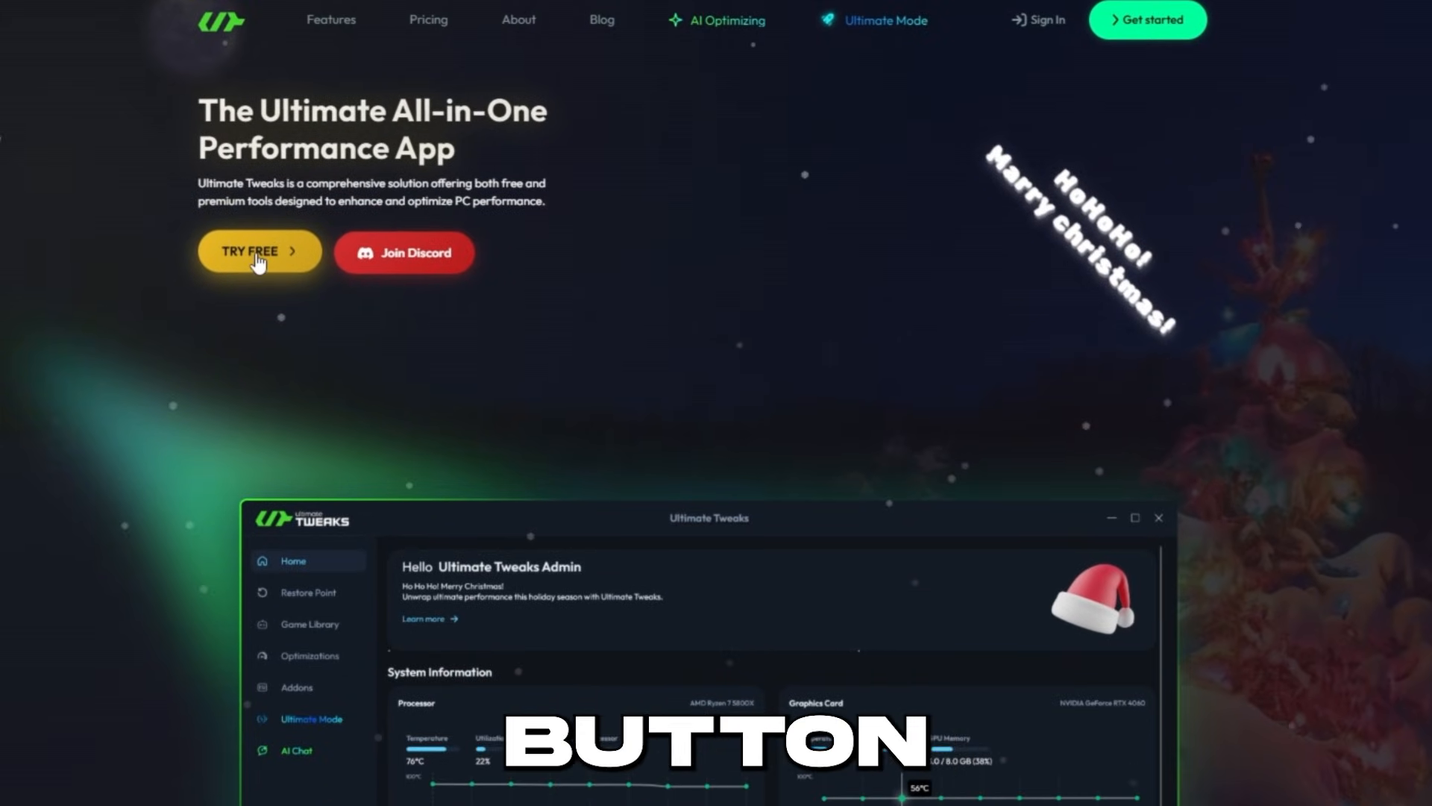
Step: Download the Ultimate Tweaks free trial with the homepage's TRY FREE button
click(259, 252)
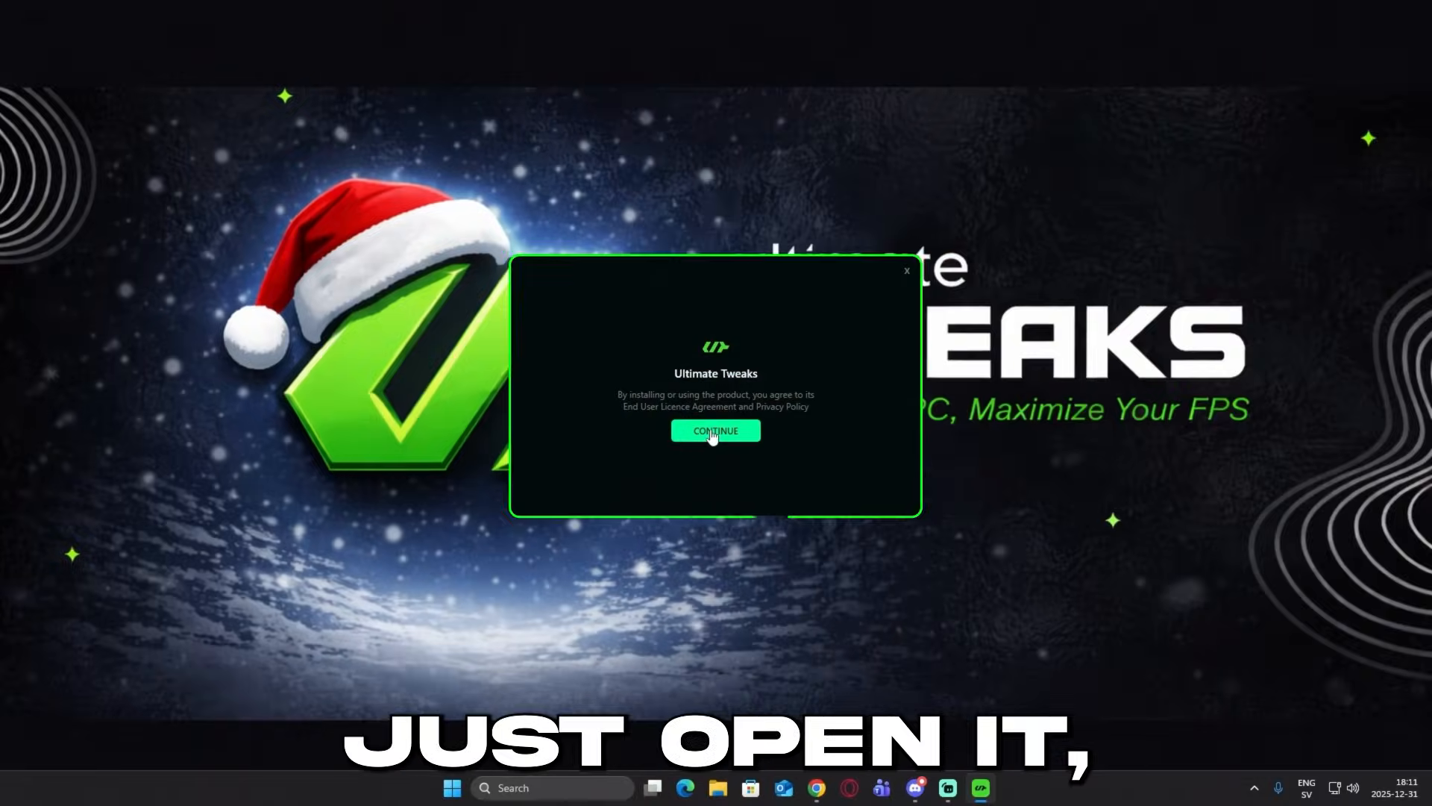
Step: Accept the licence agreement and bring up the list of existing restore points
click(716, 431)
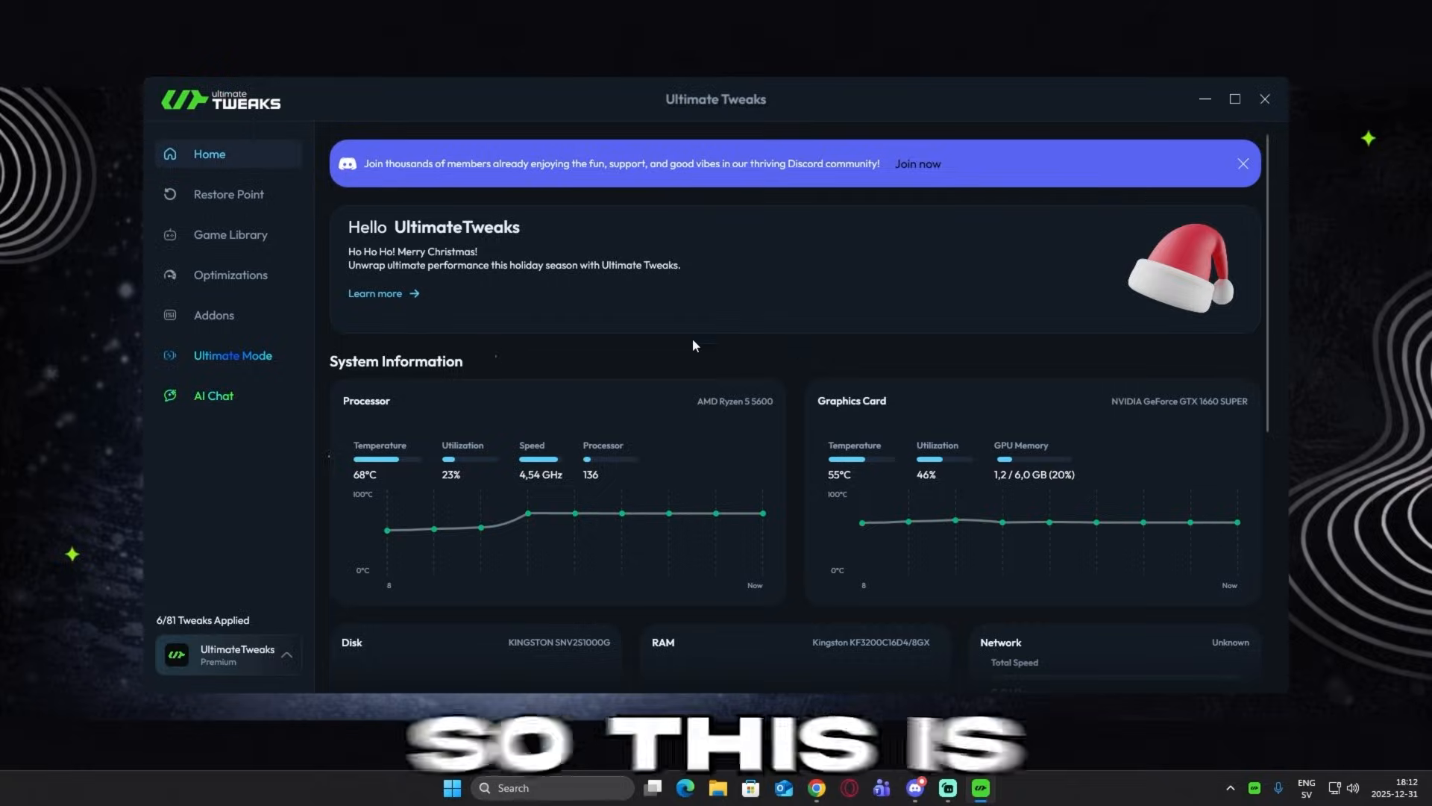
click(228, 194)
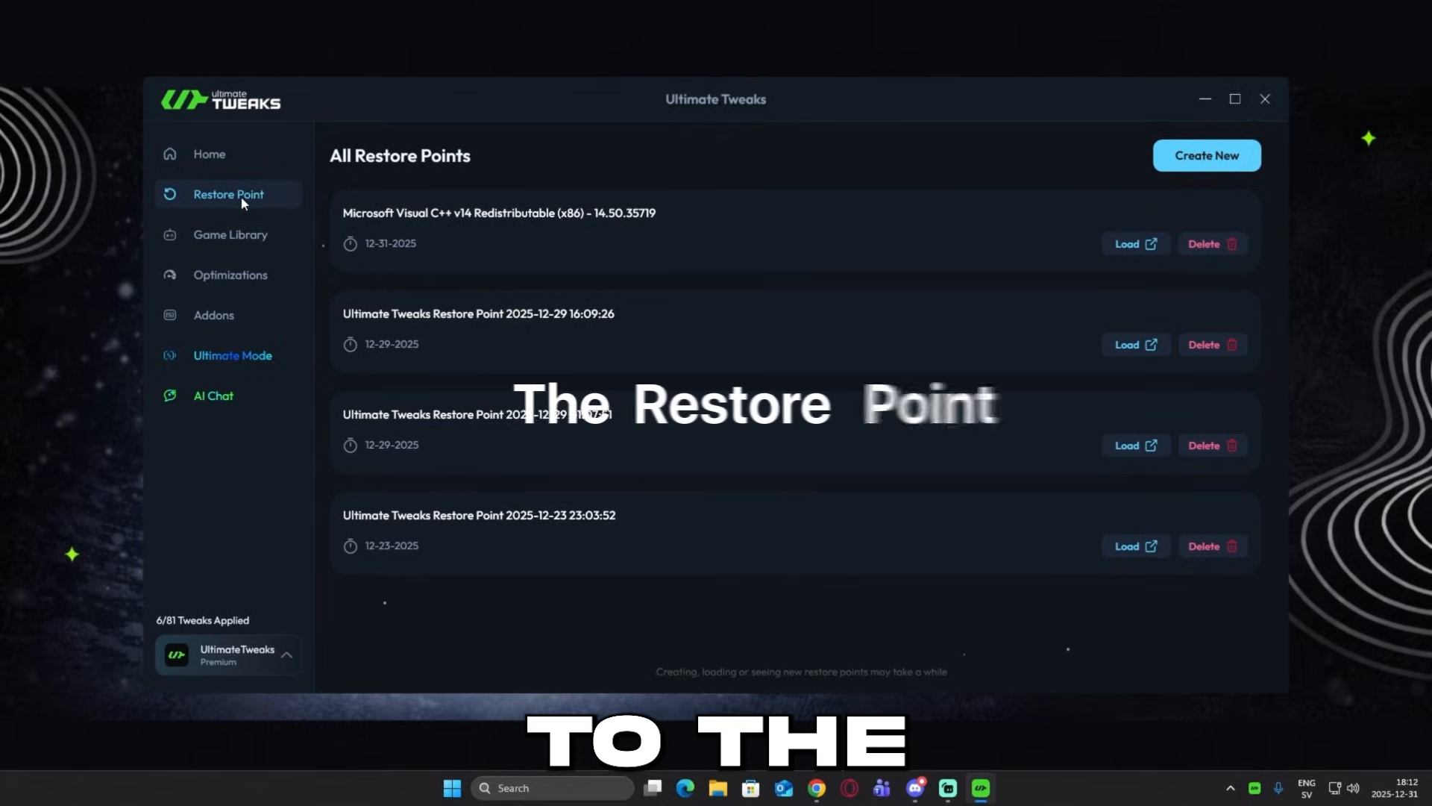
Step: Start creating a new system restore point, then move to the Game Library
click(1206, 155)
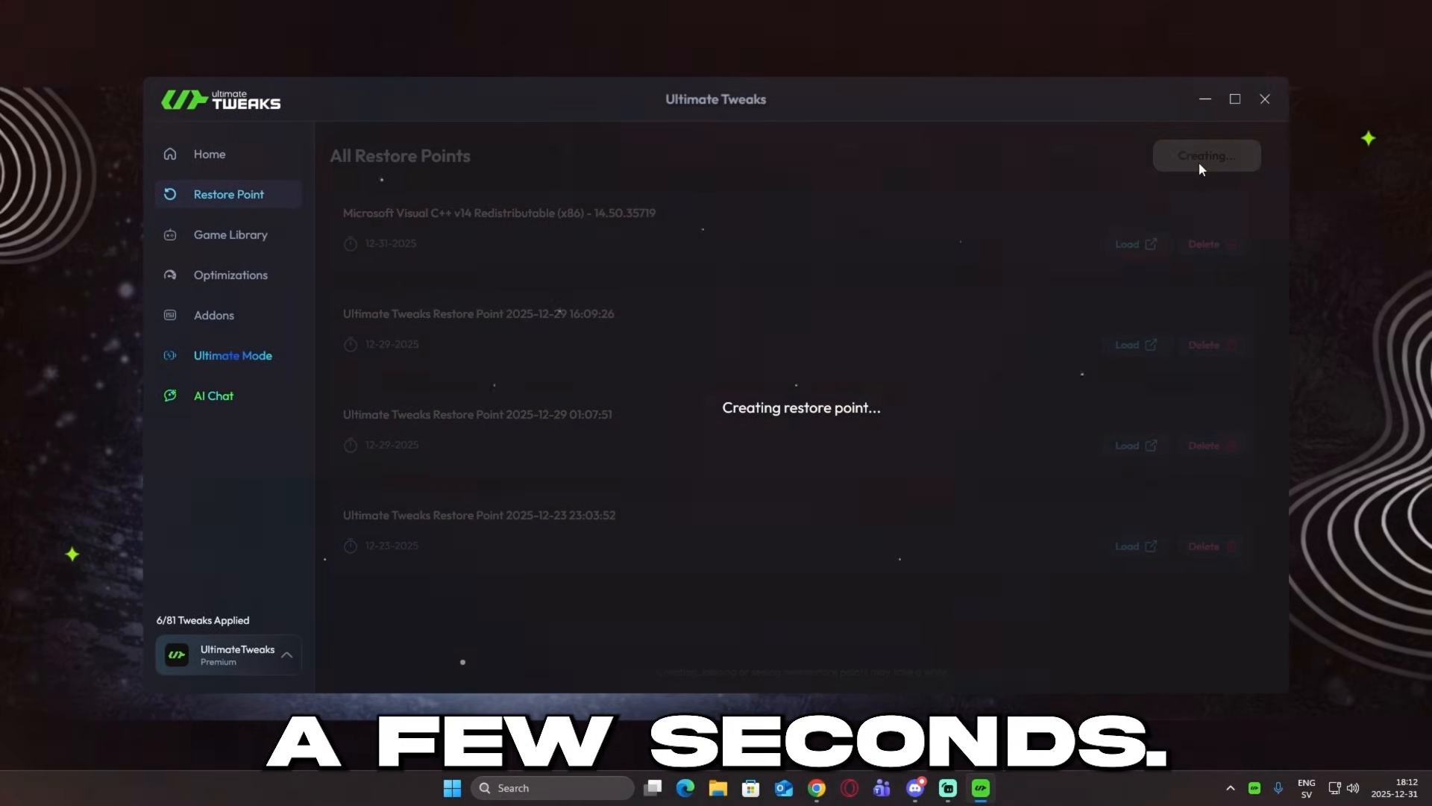
click(230, 233)
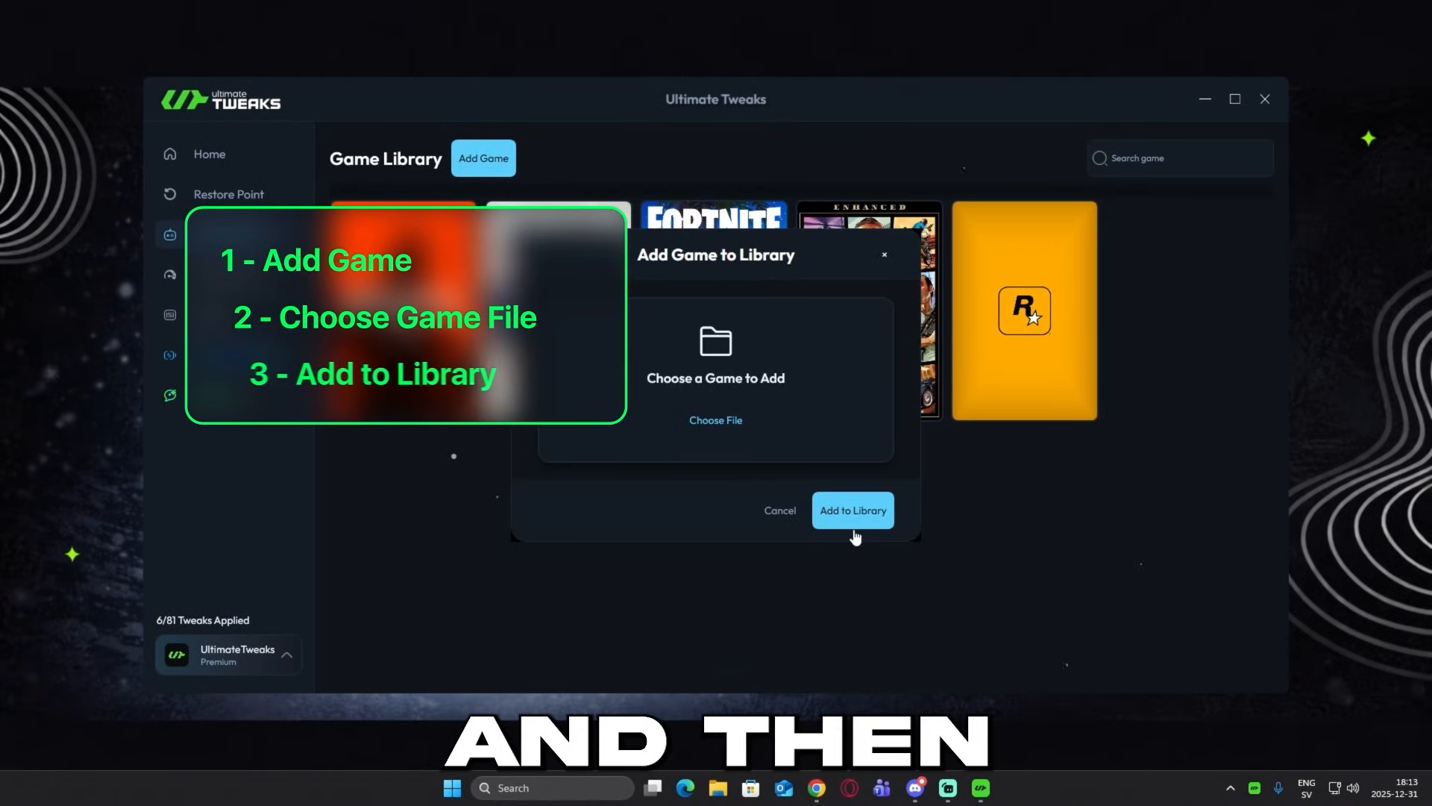
Step: Add Fortnite to the game library and mark it optimized
click(851, 510)
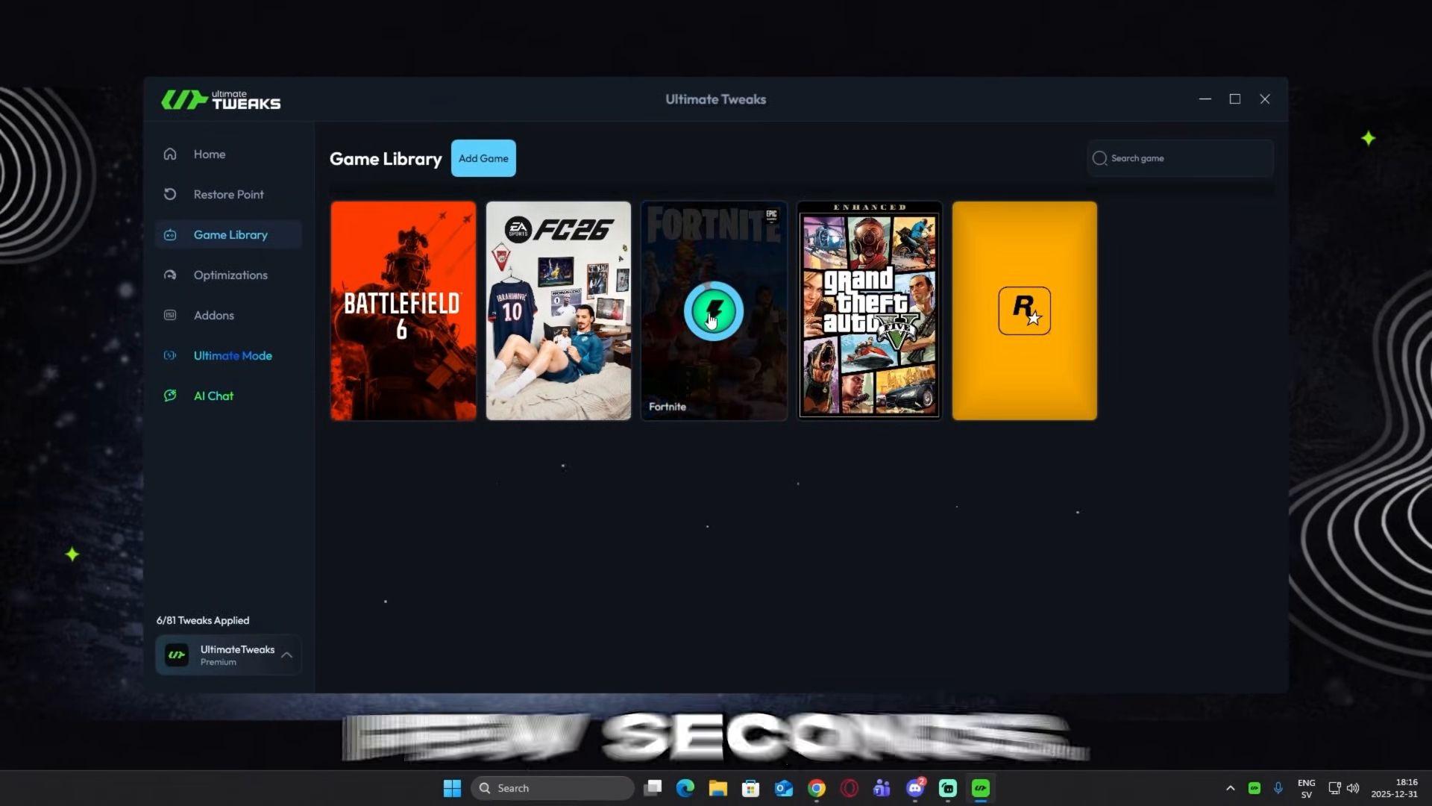
click(715, 310)
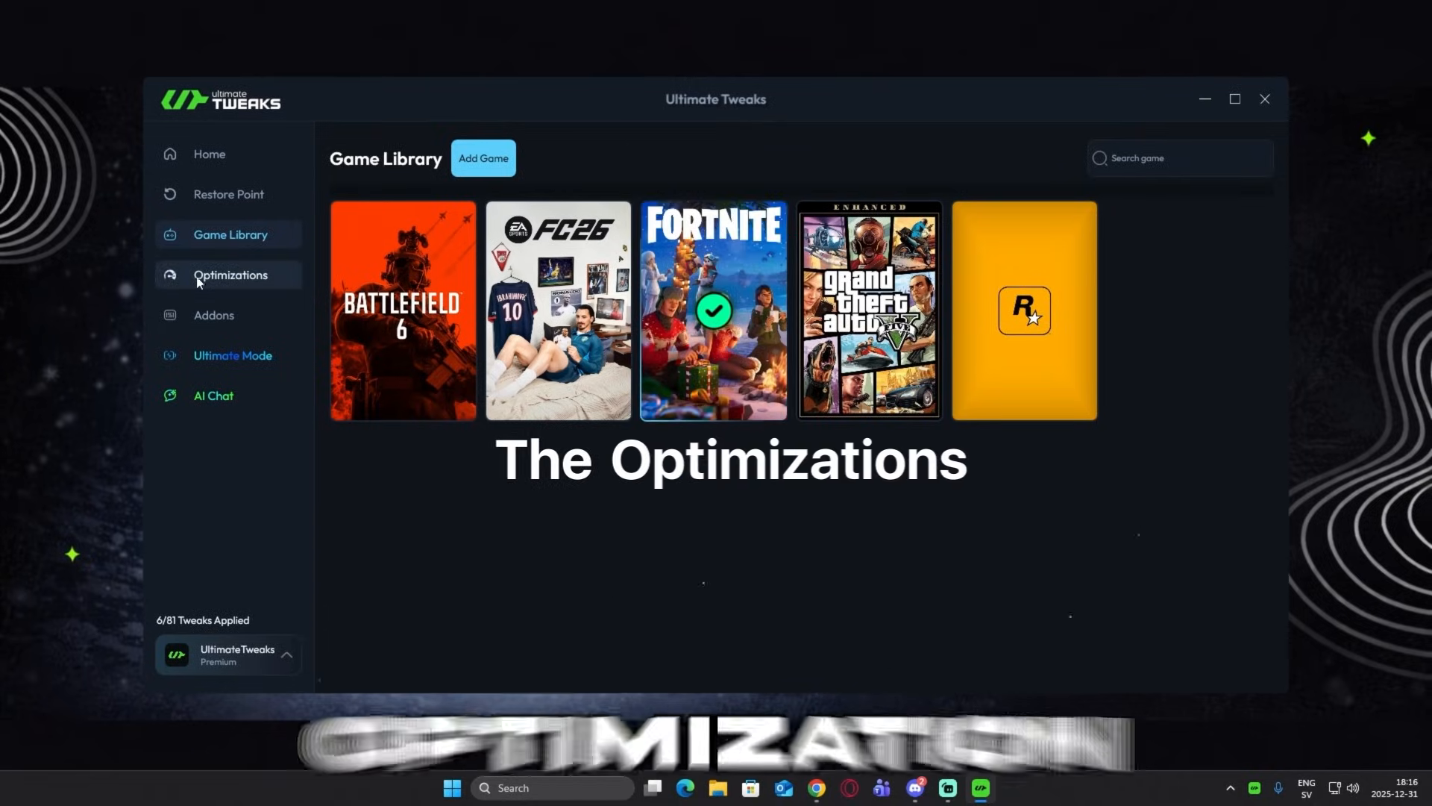
Step: Go through Optimizations to the AI Chat assistant page
click(231, 276)
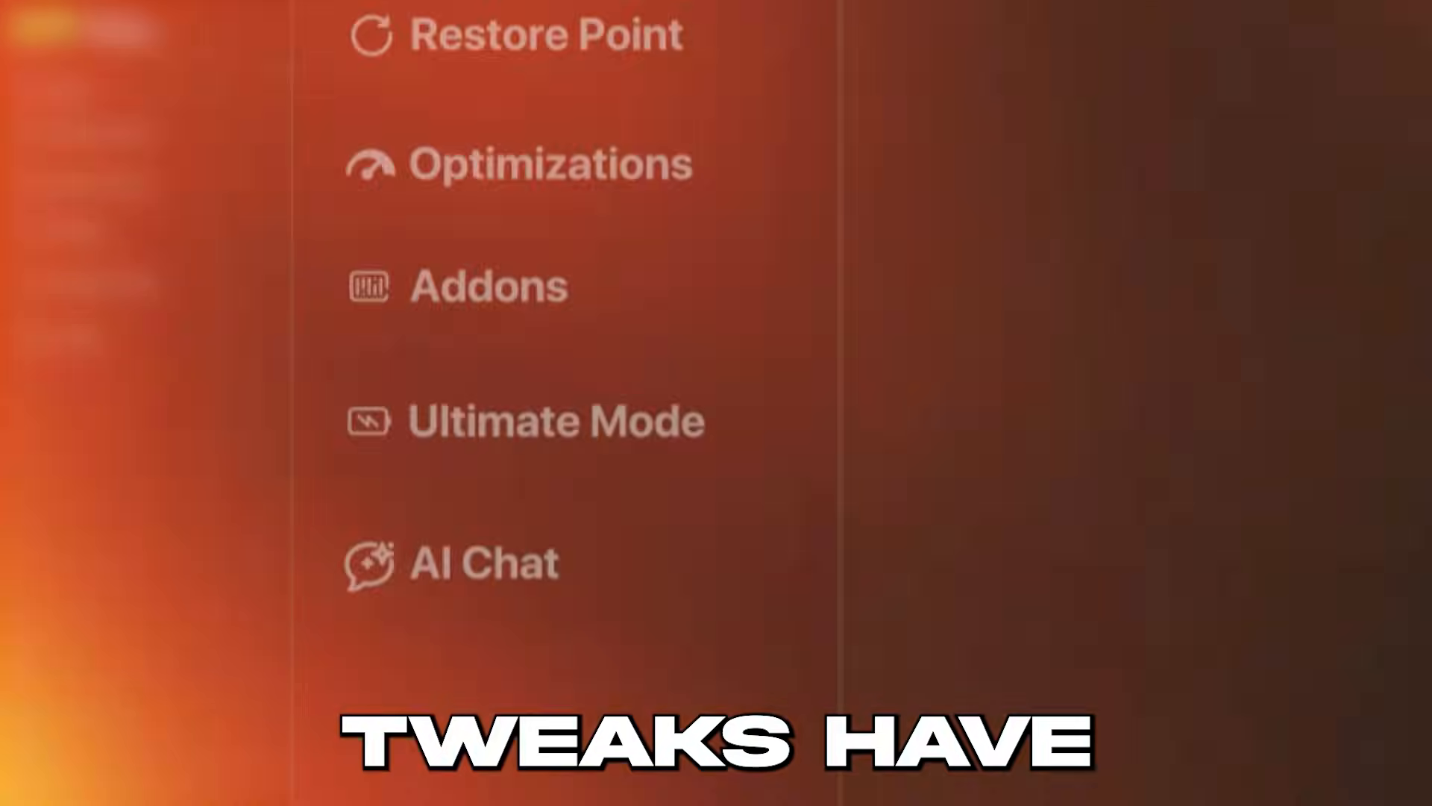
click(212, 395)
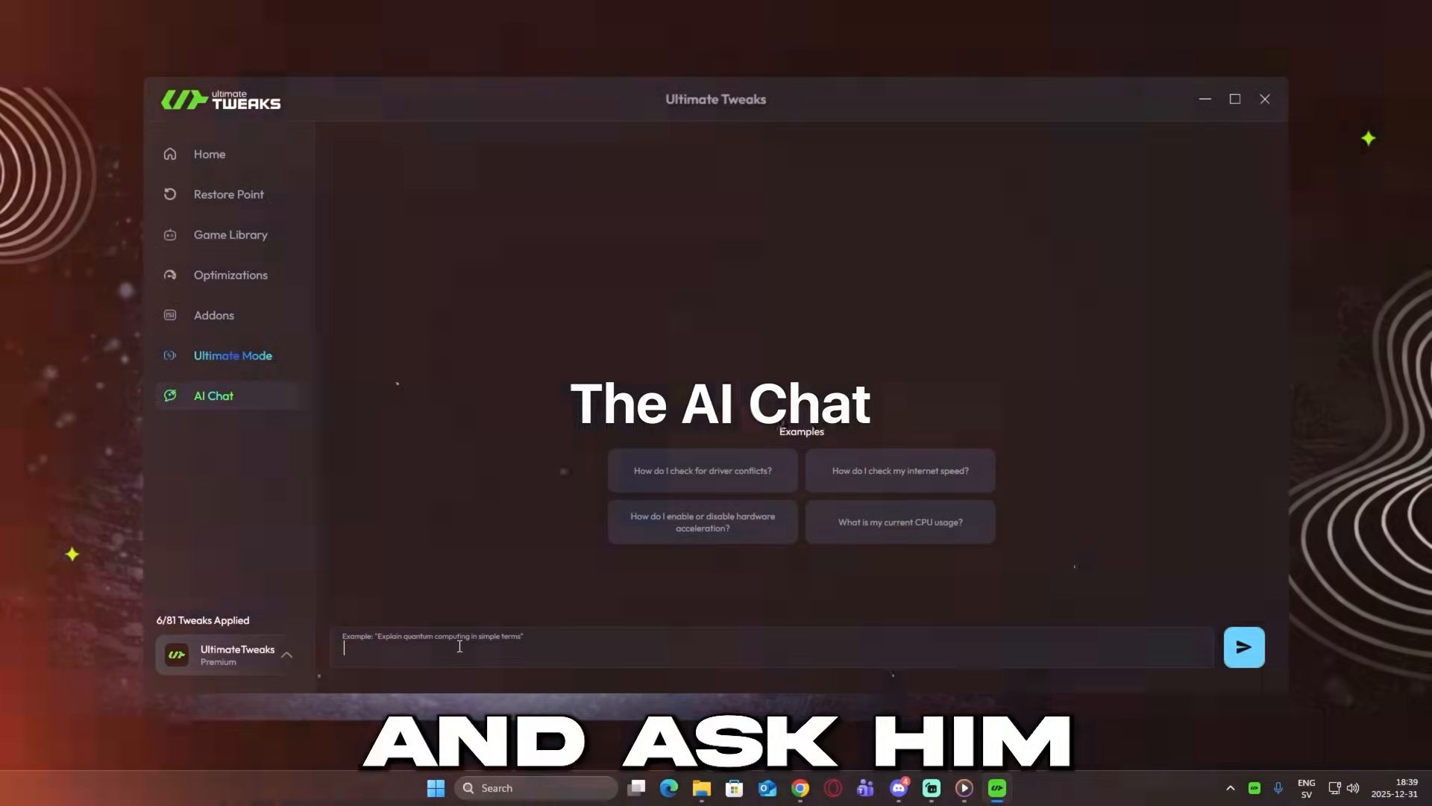
Step: Ask the AI assistant about Fortnite and apply its suggested tweaks, reaching 12 of 81
click(1245, 647)
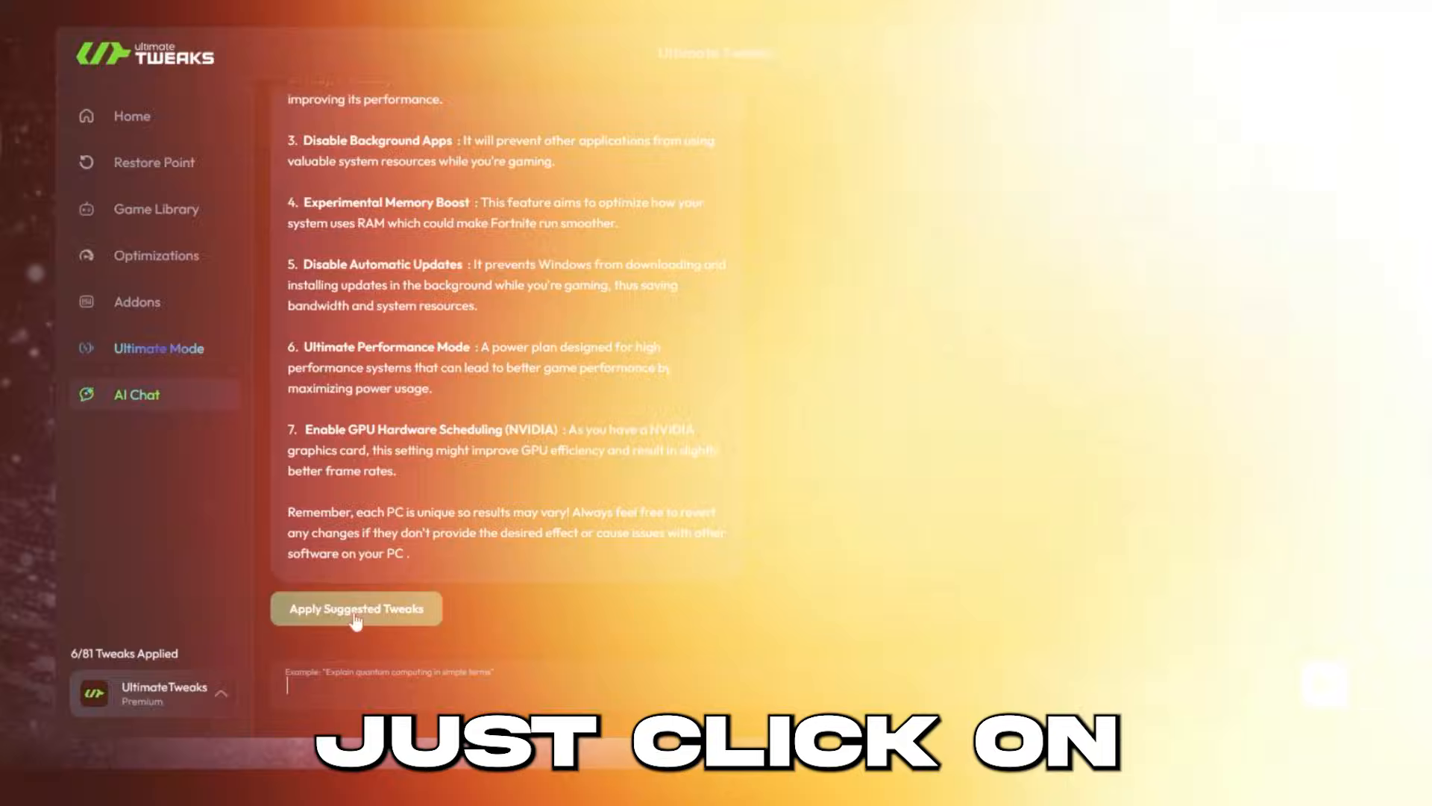
click(355, 609)
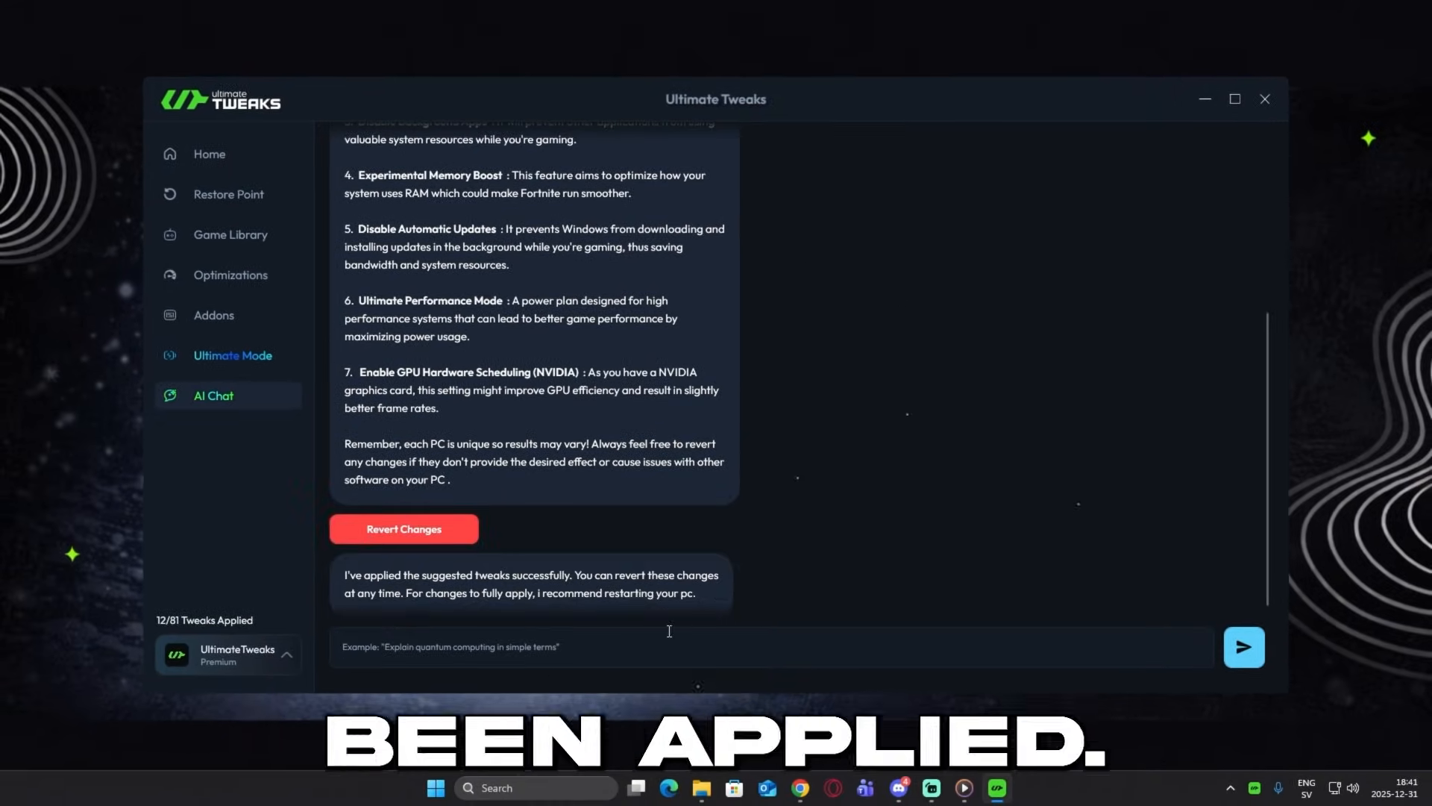
click(640, 647)
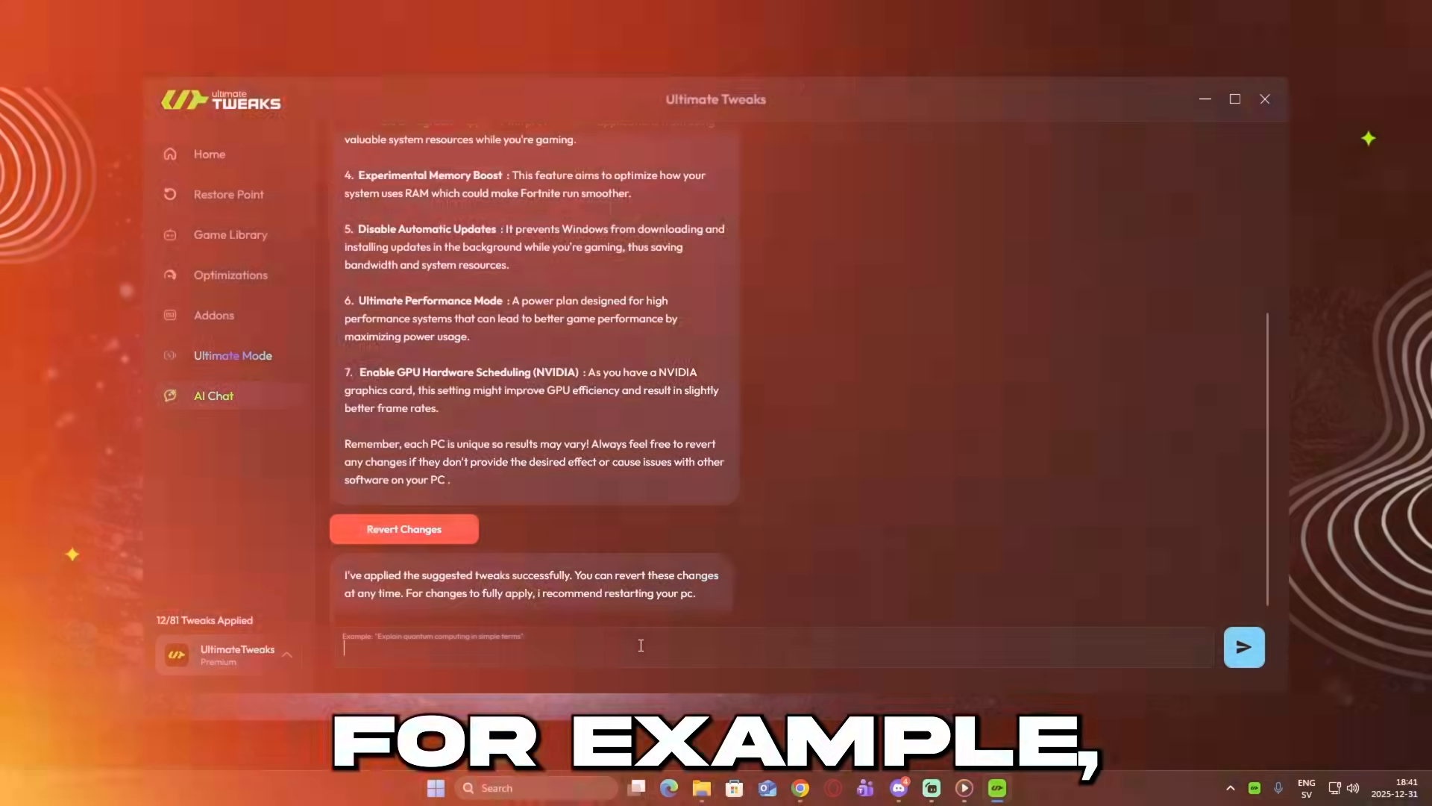
Step: Ask about lower latency and apply the suggested network tweaks, totalling 17 of 81
click(1243, 647)
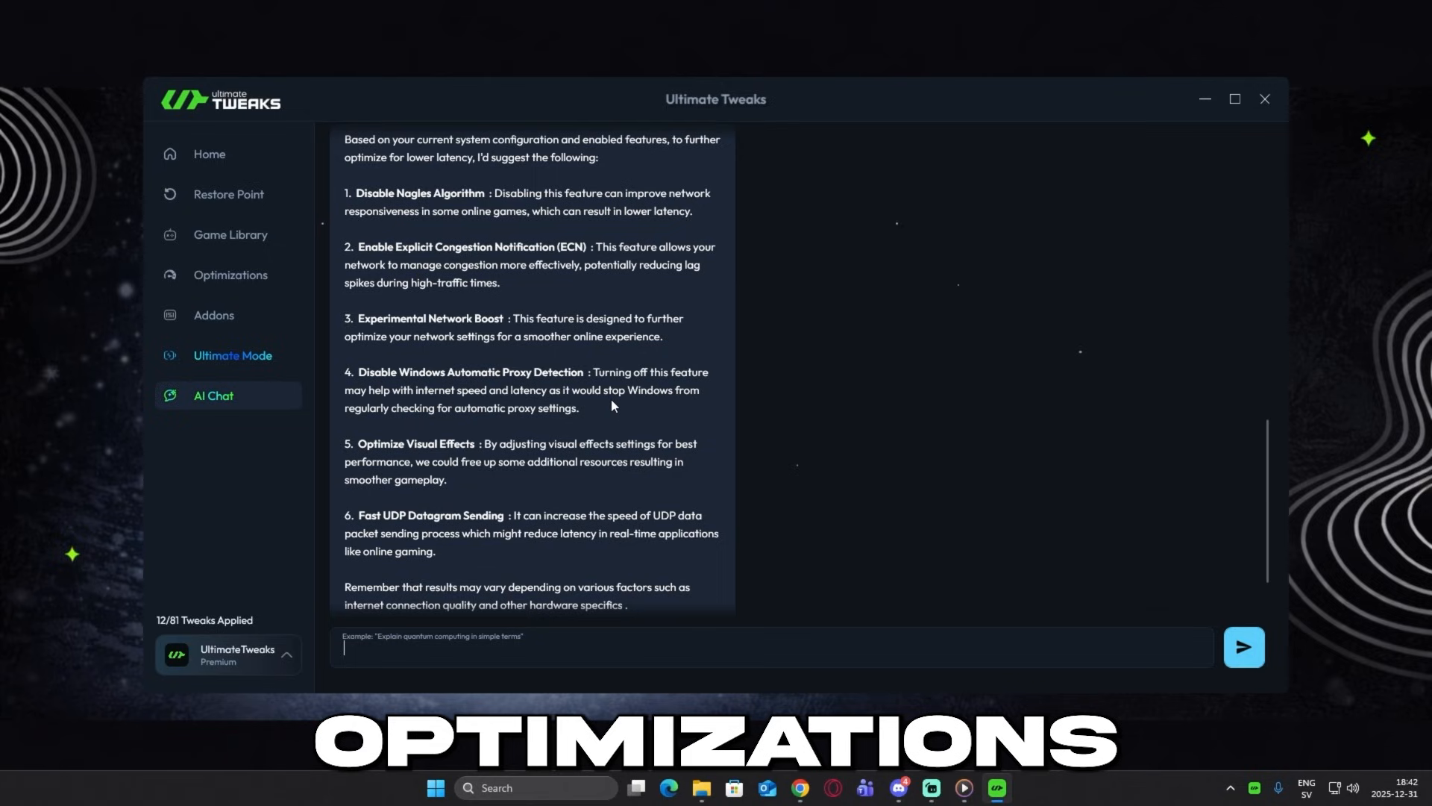
scroll(down, 3)
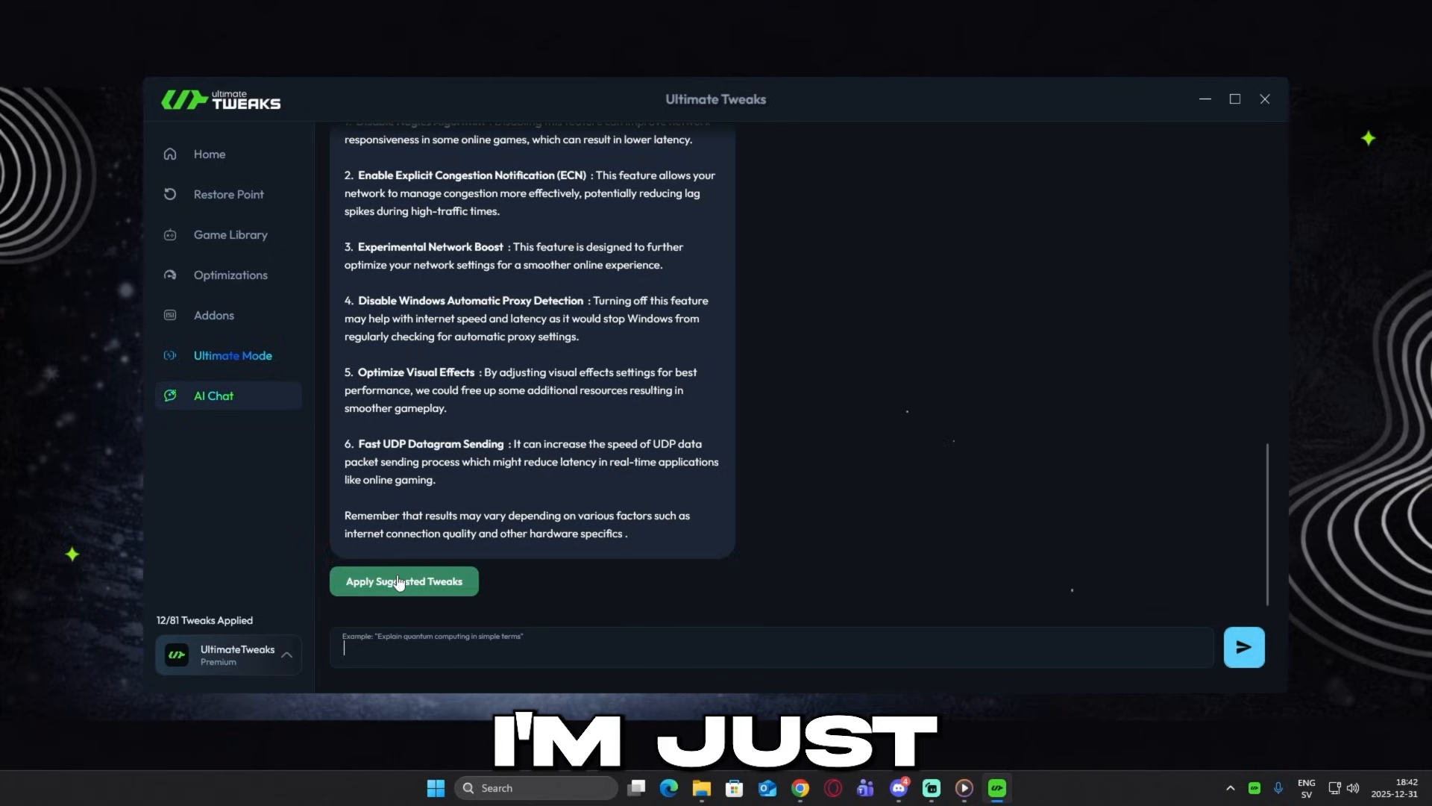
click(404, 581)
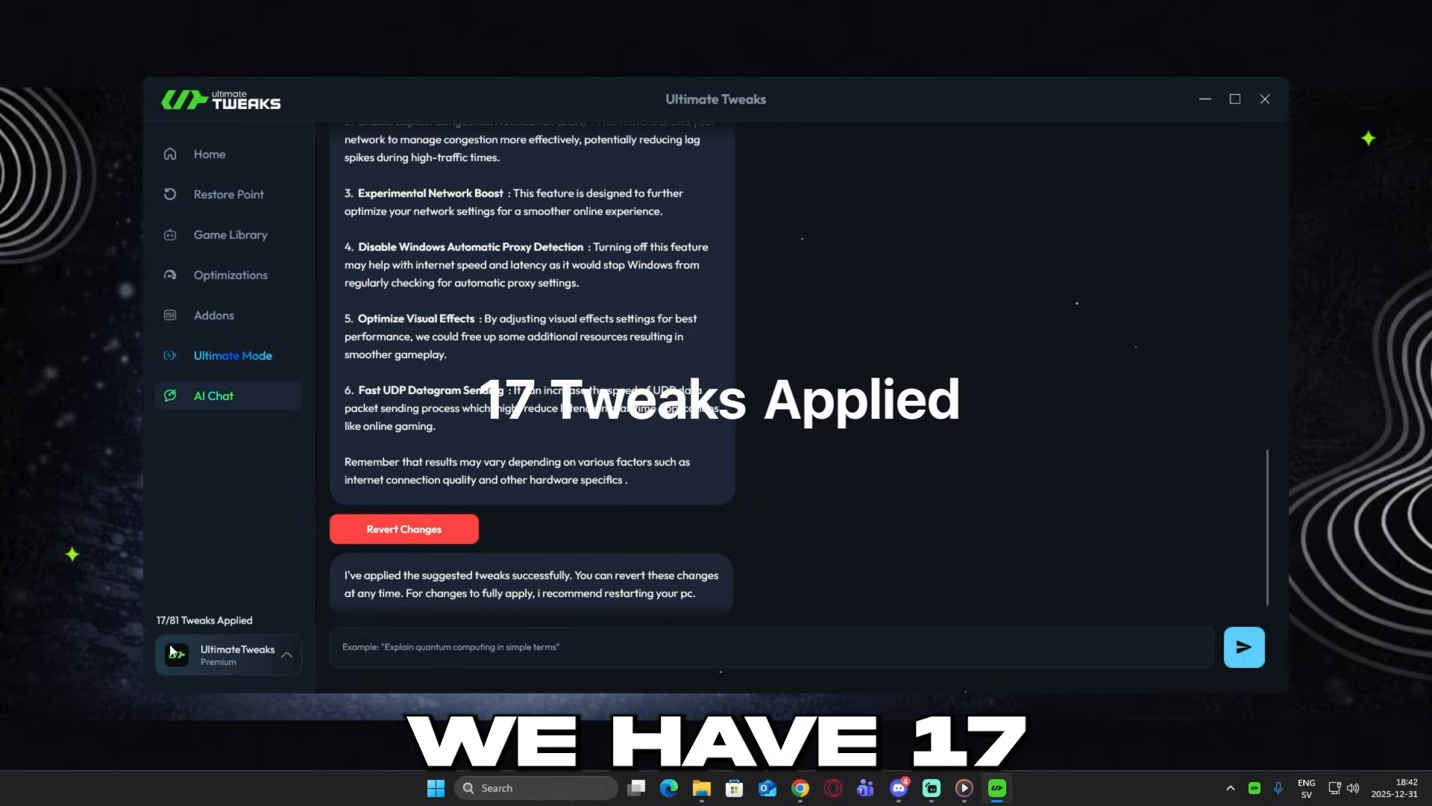
click(232, 354)
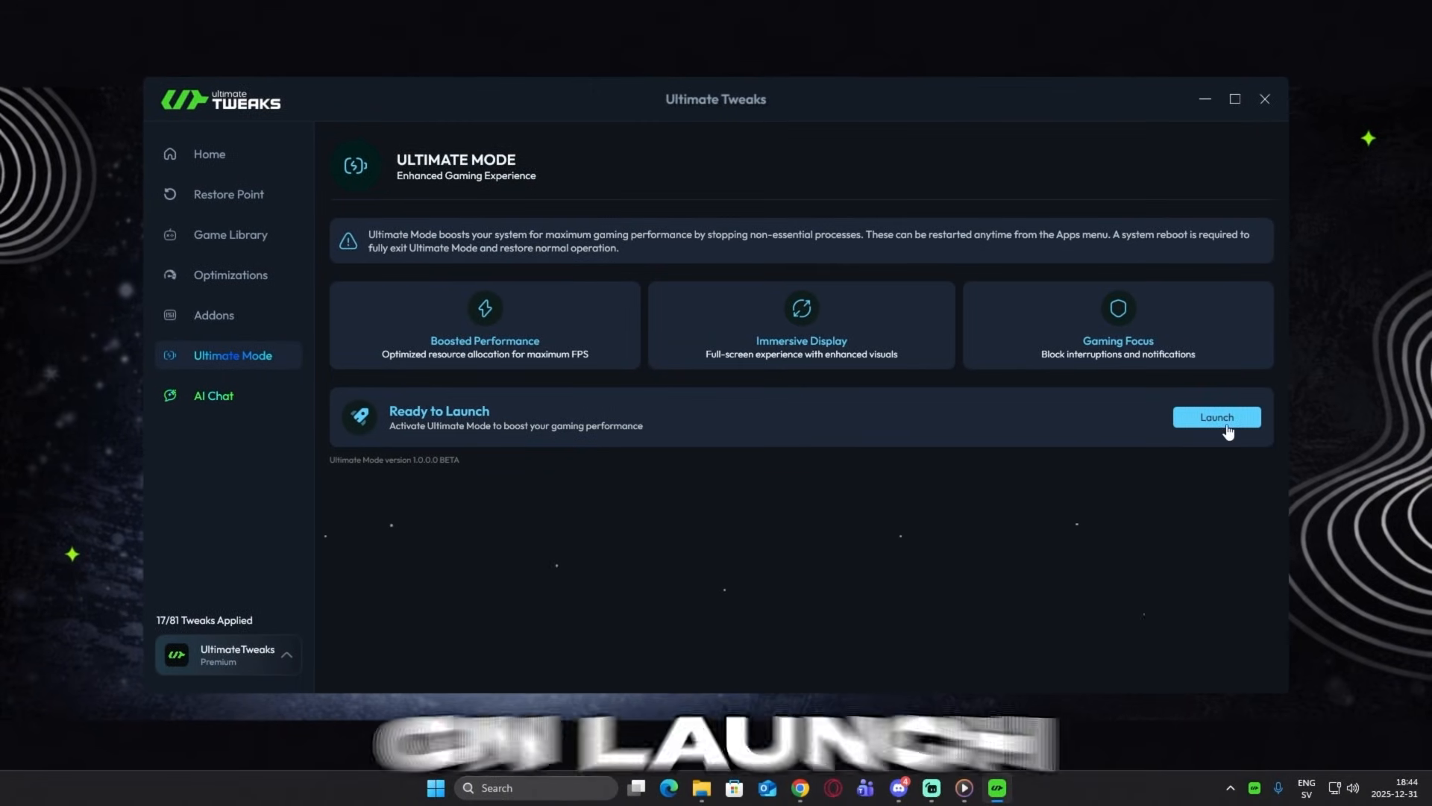
Step: Launch Ultimate Mode, closing 27 apps and freeing 3789 MB
click(1216, 416)
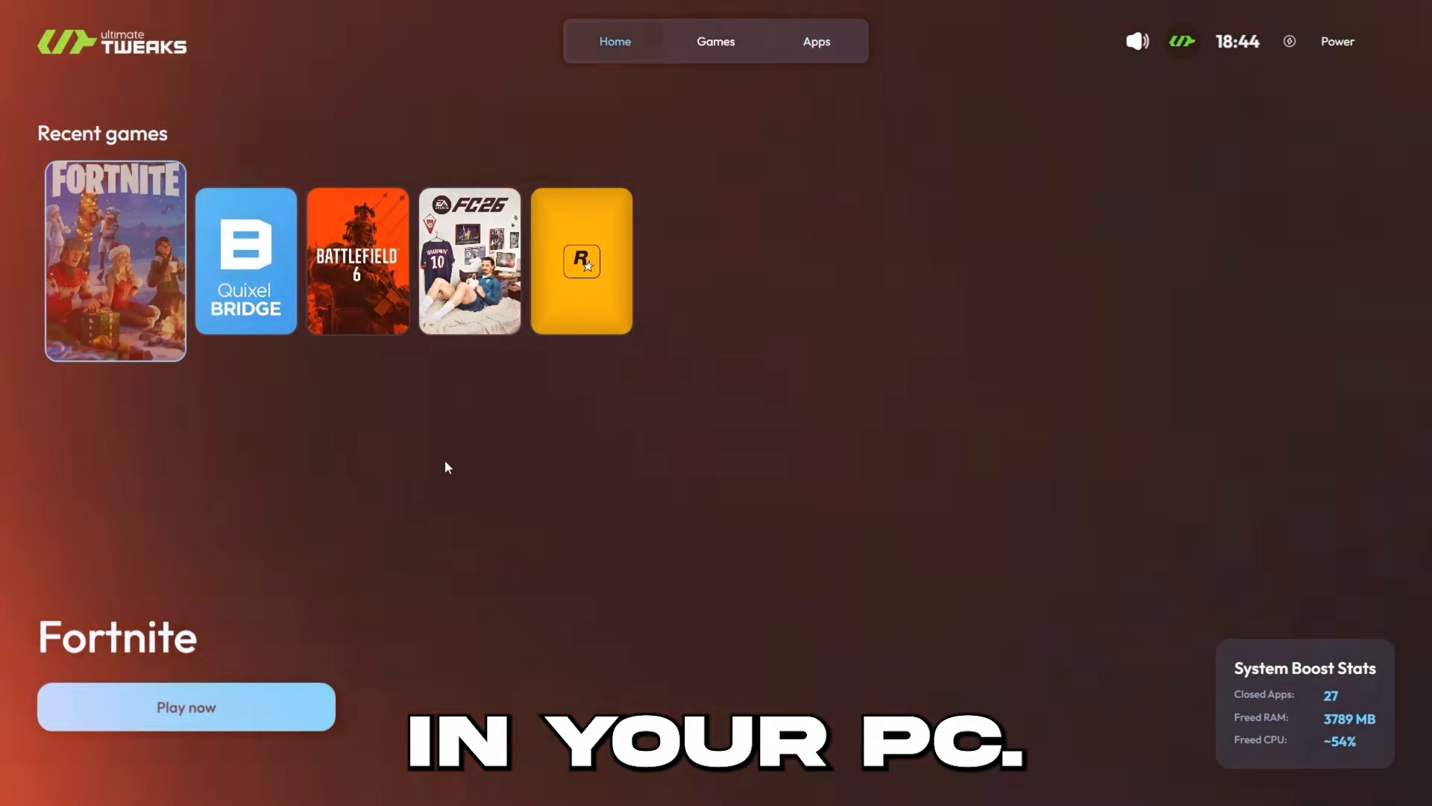
Step: Browse the Ultimate Mode games list, cancel adding a game, and view the Apps grid
click(715, 41)
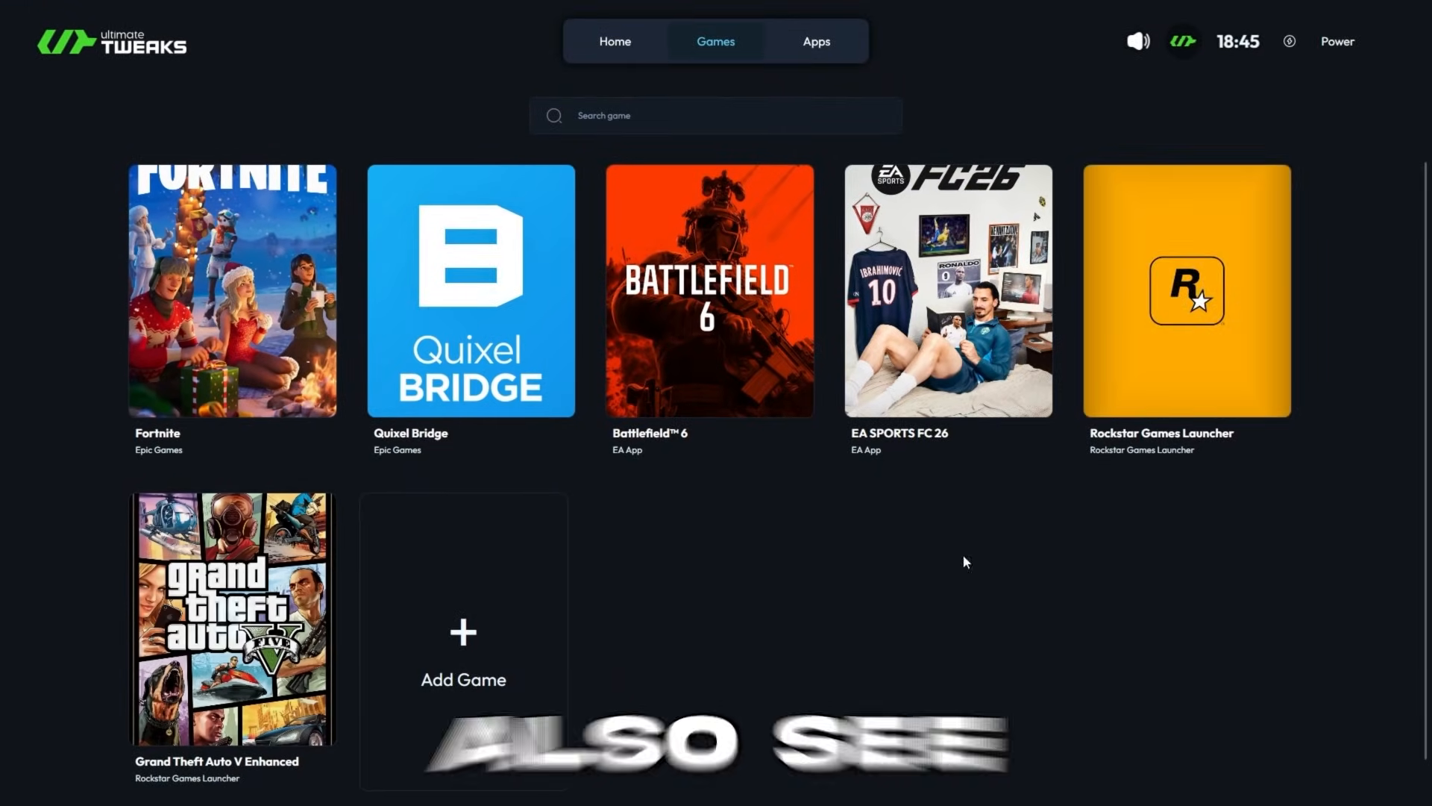
click(463, 639)
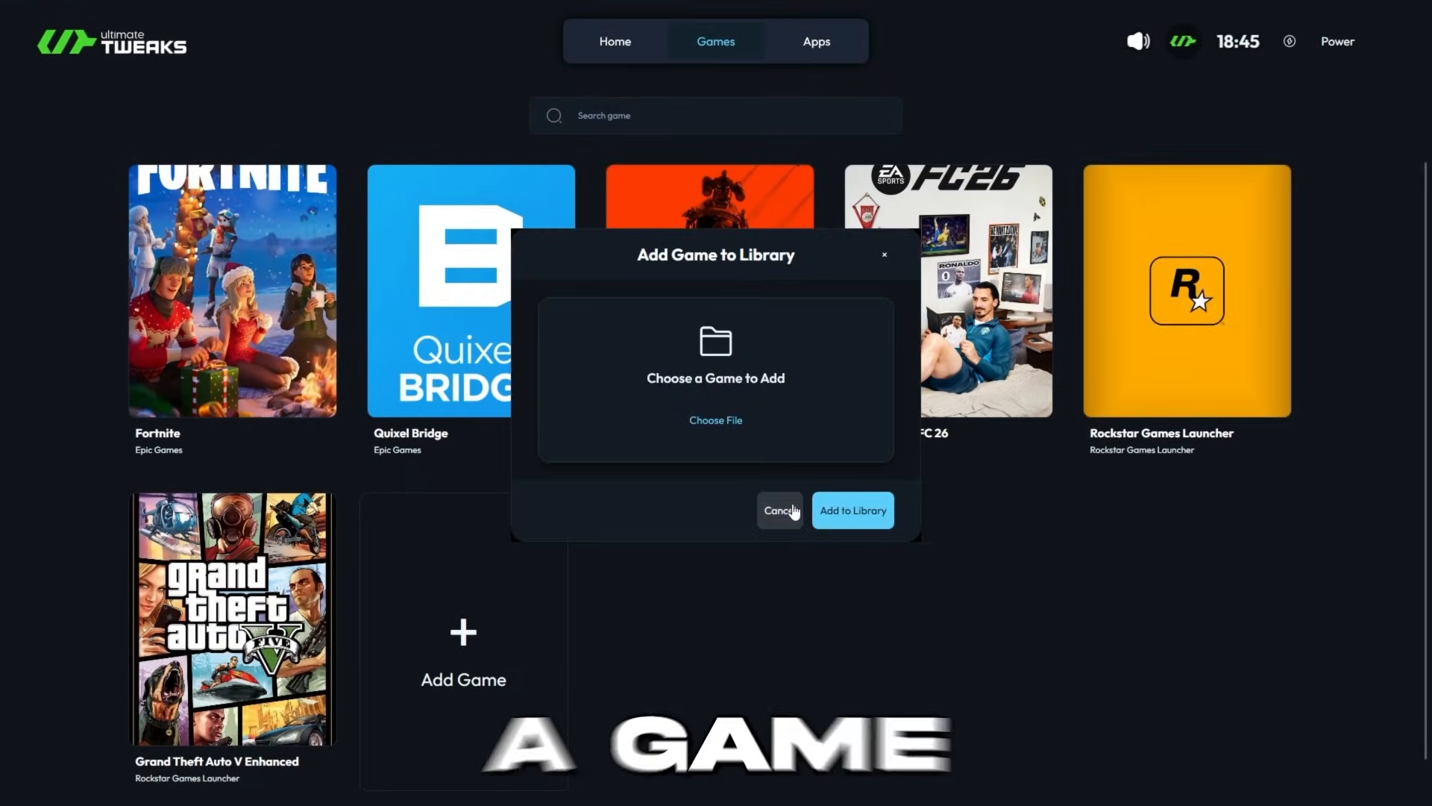
click(778, 510)
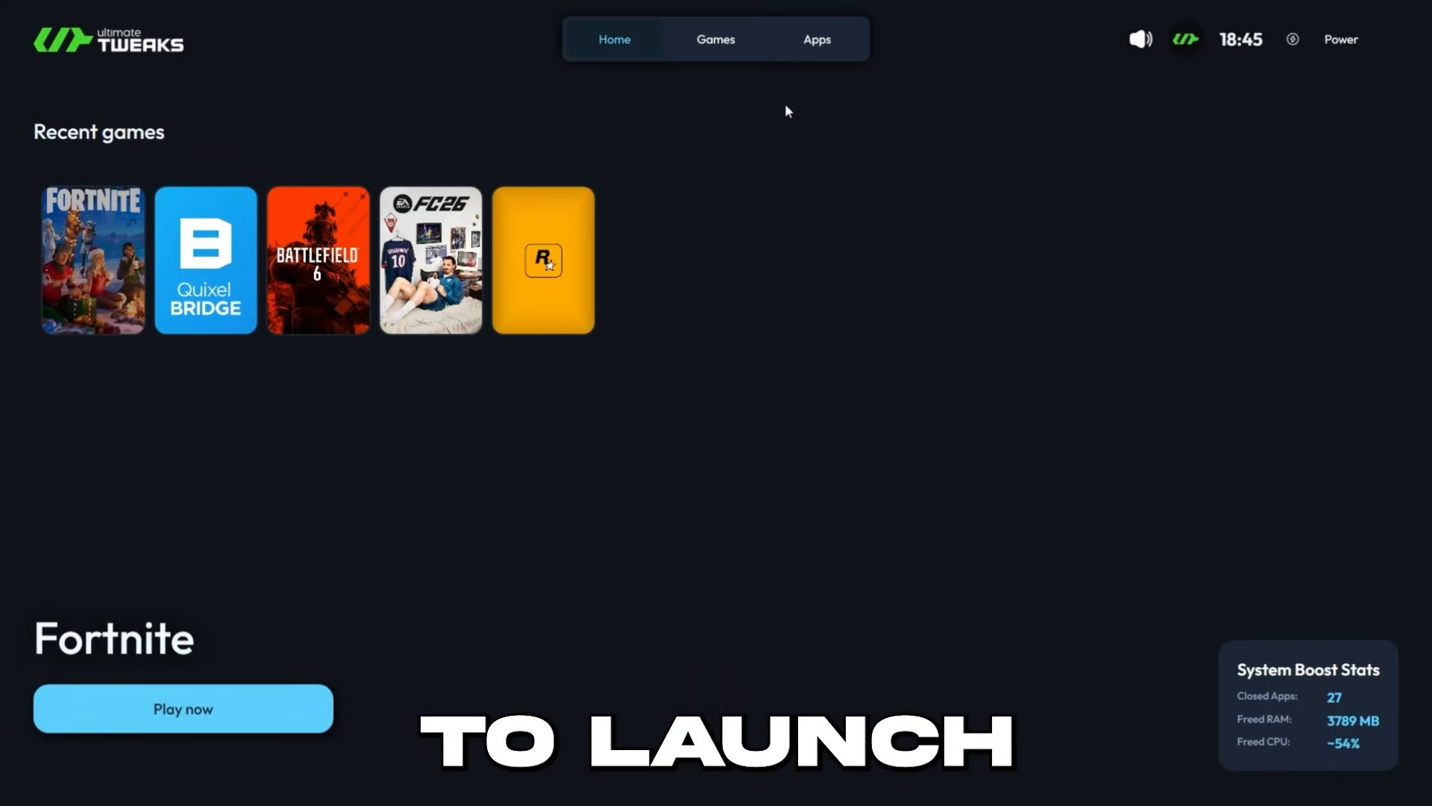
click(814, 40)
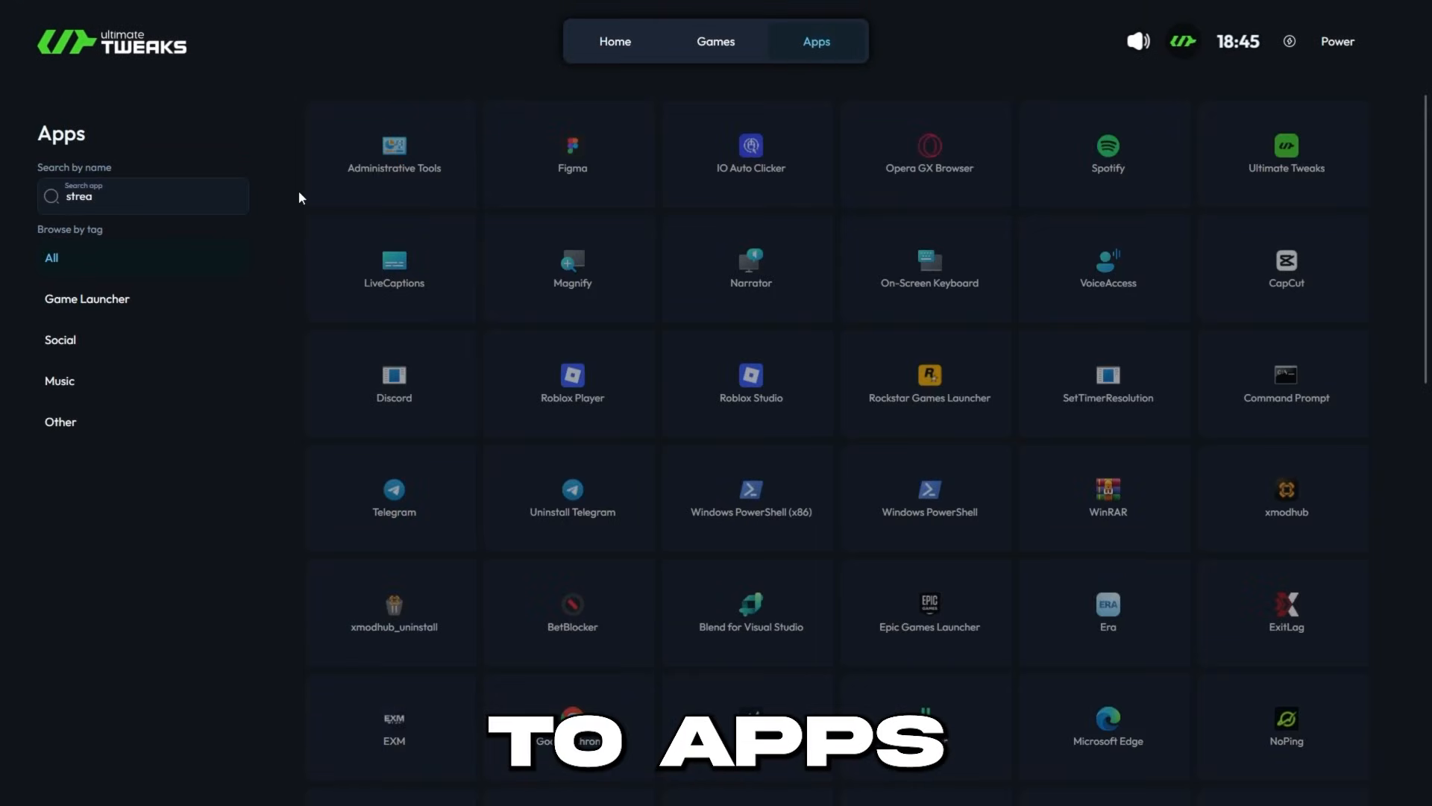
Step: Search for Discord, start it, and return to the Ultimate Mode home screen
text(discor)
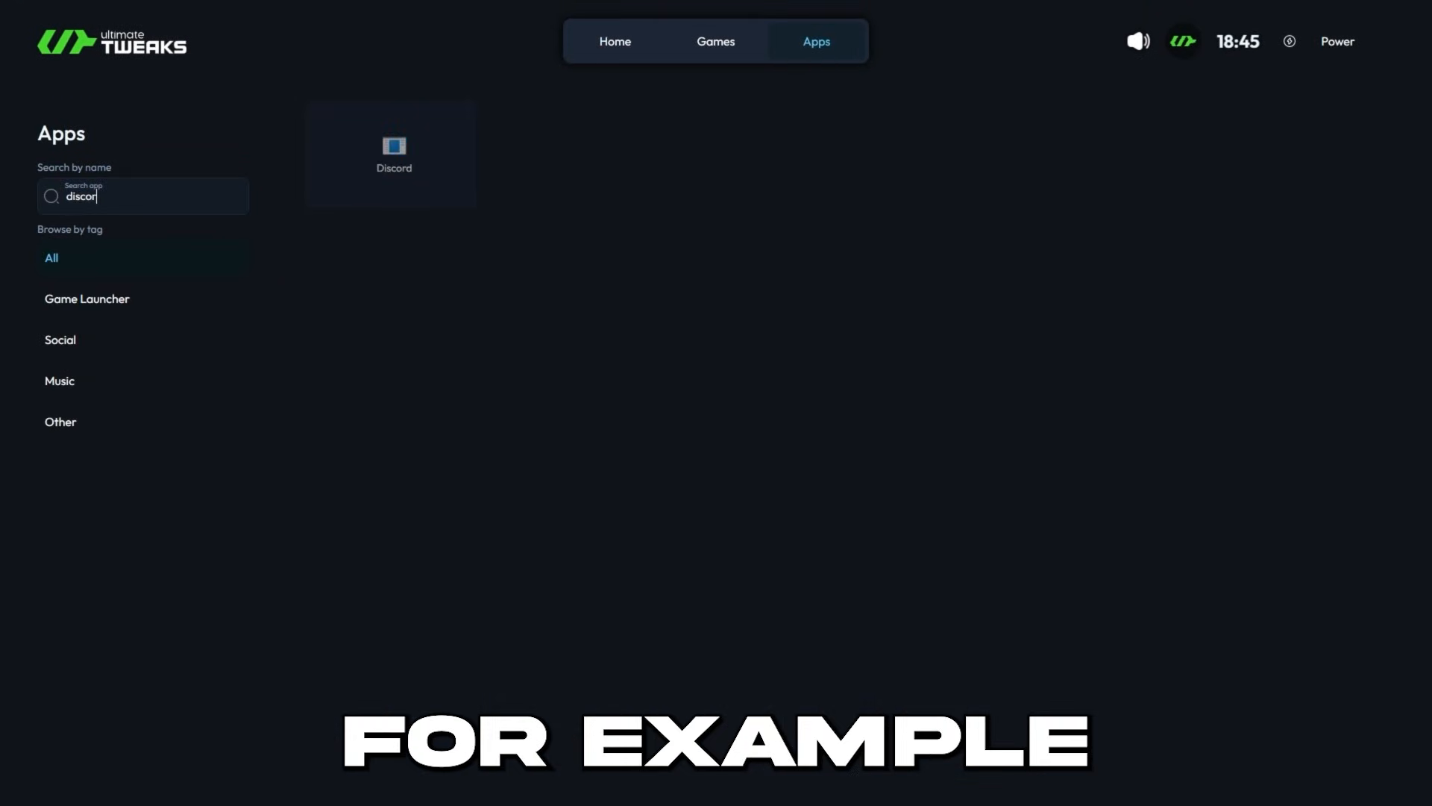
click(393, 152)
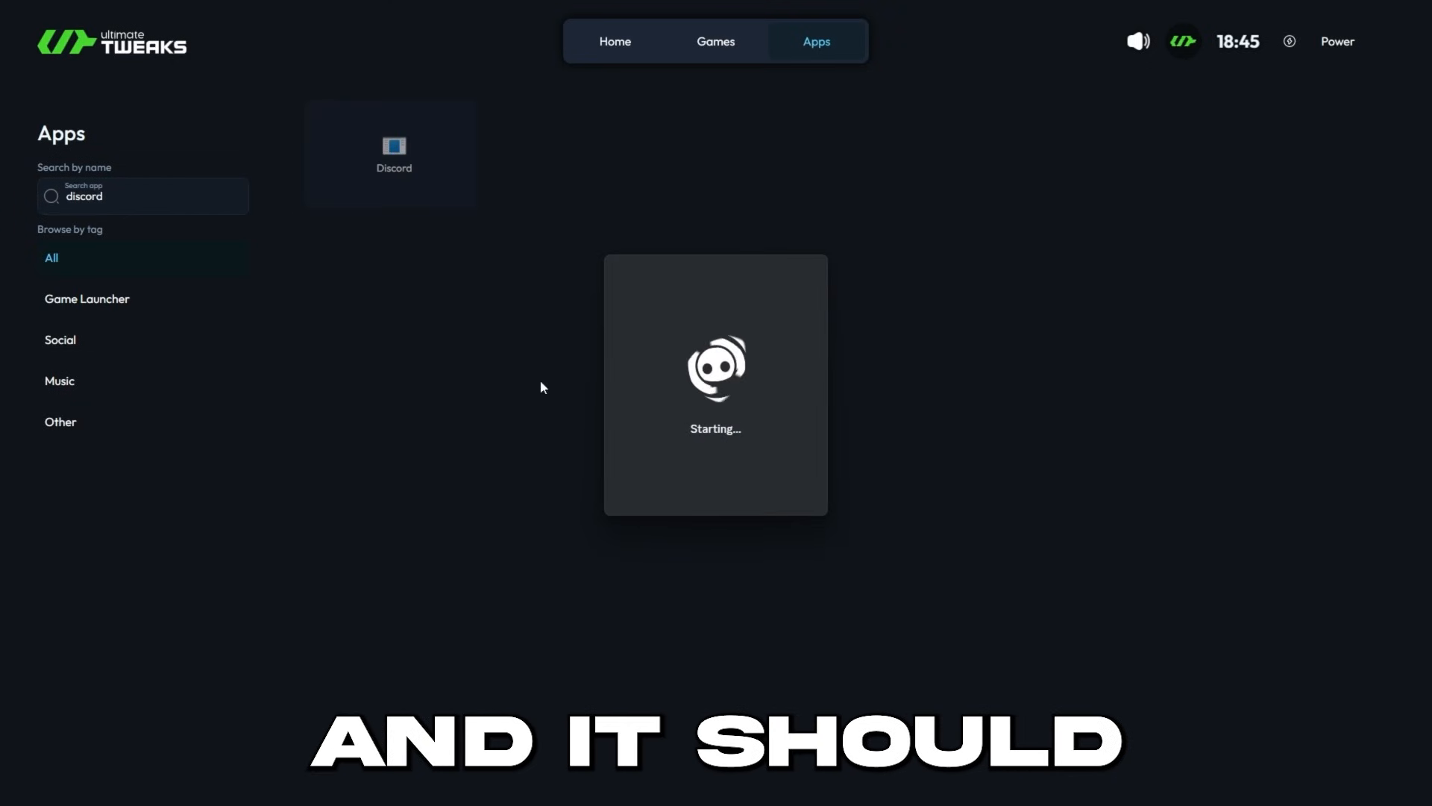
click(615, 40)
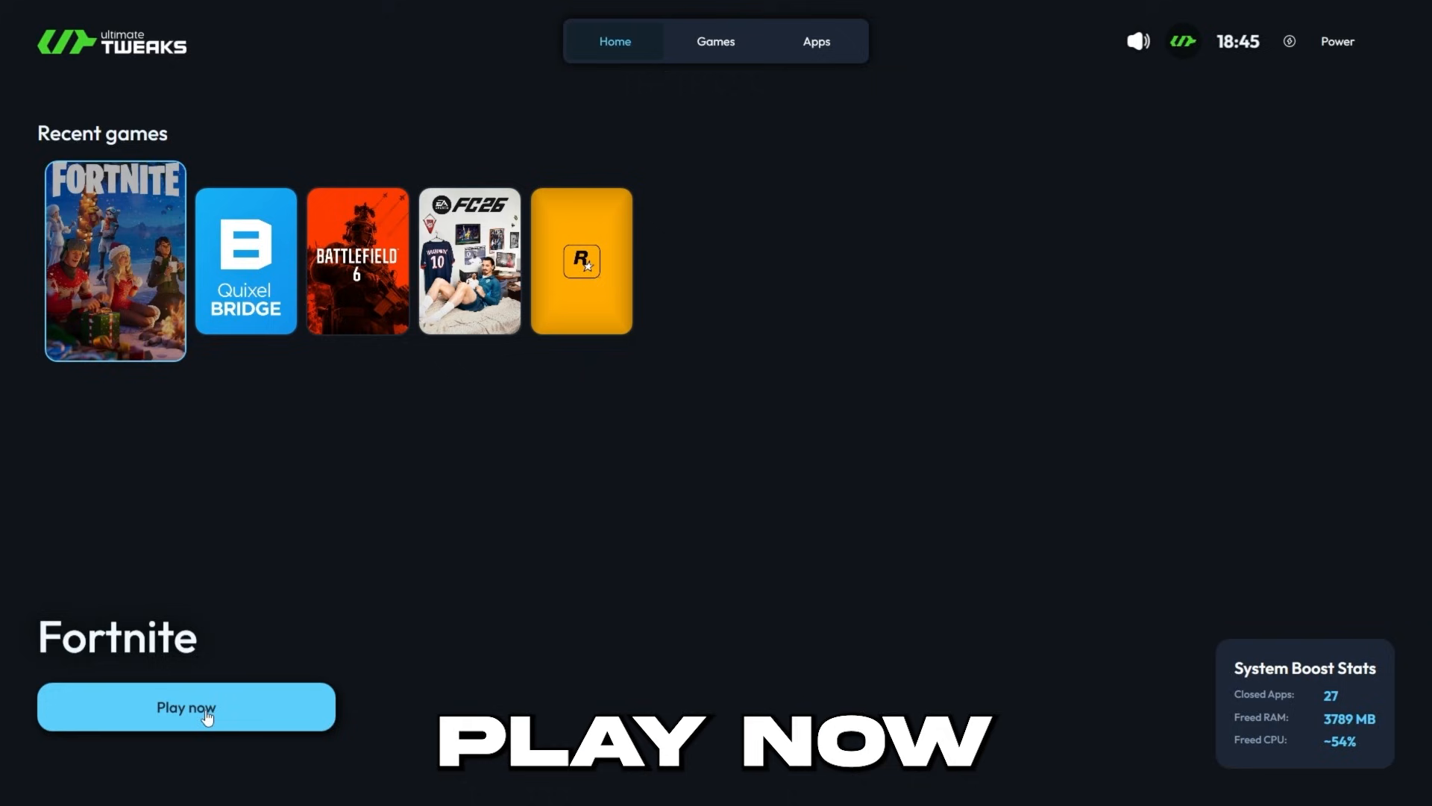
Step: Launch Fortnite with Play now from the Ultimate Mode Home tab
click(186, 707)
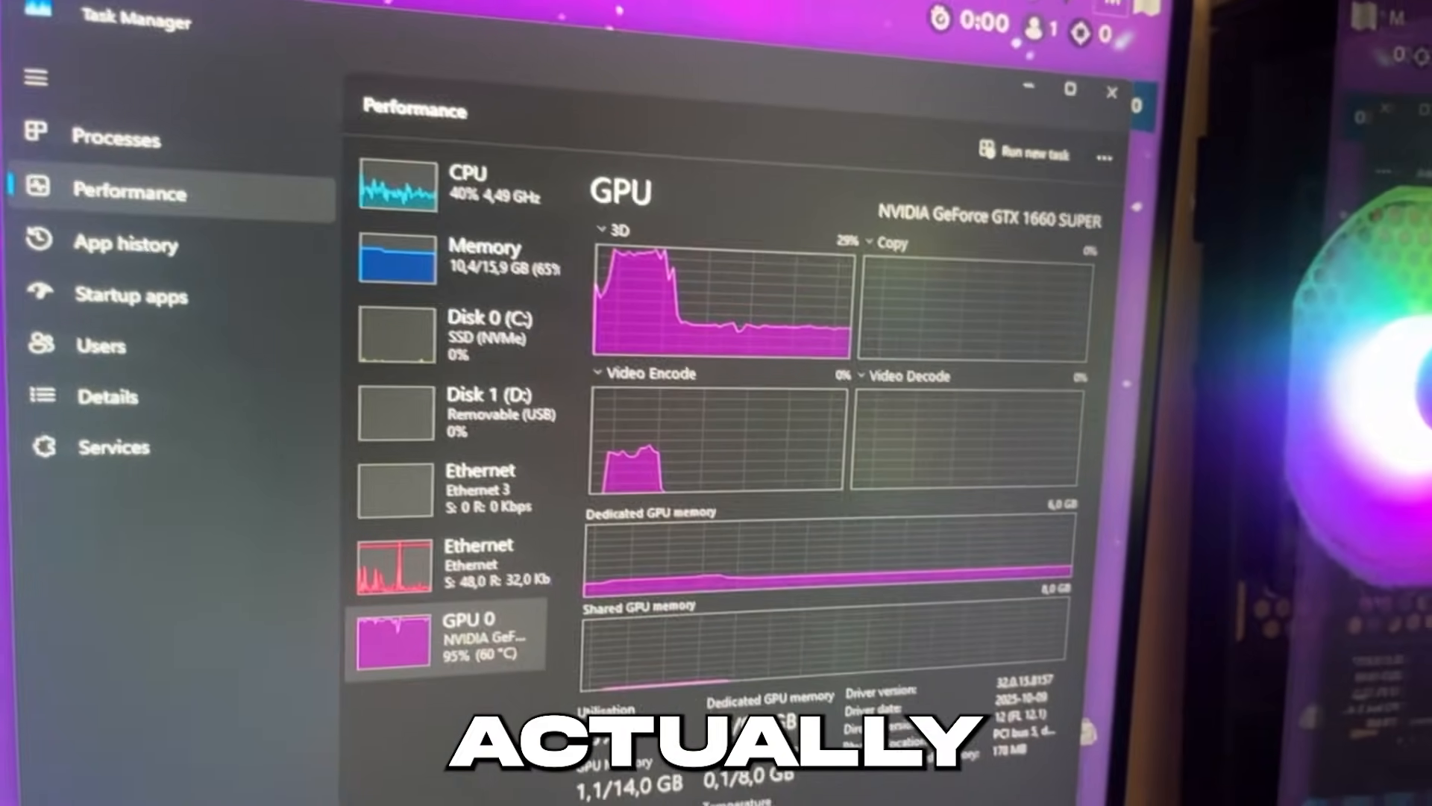
Step: Show the CPU performance page for the AMD Ryzen 5 5600 in Task Manager
click(256, 183)
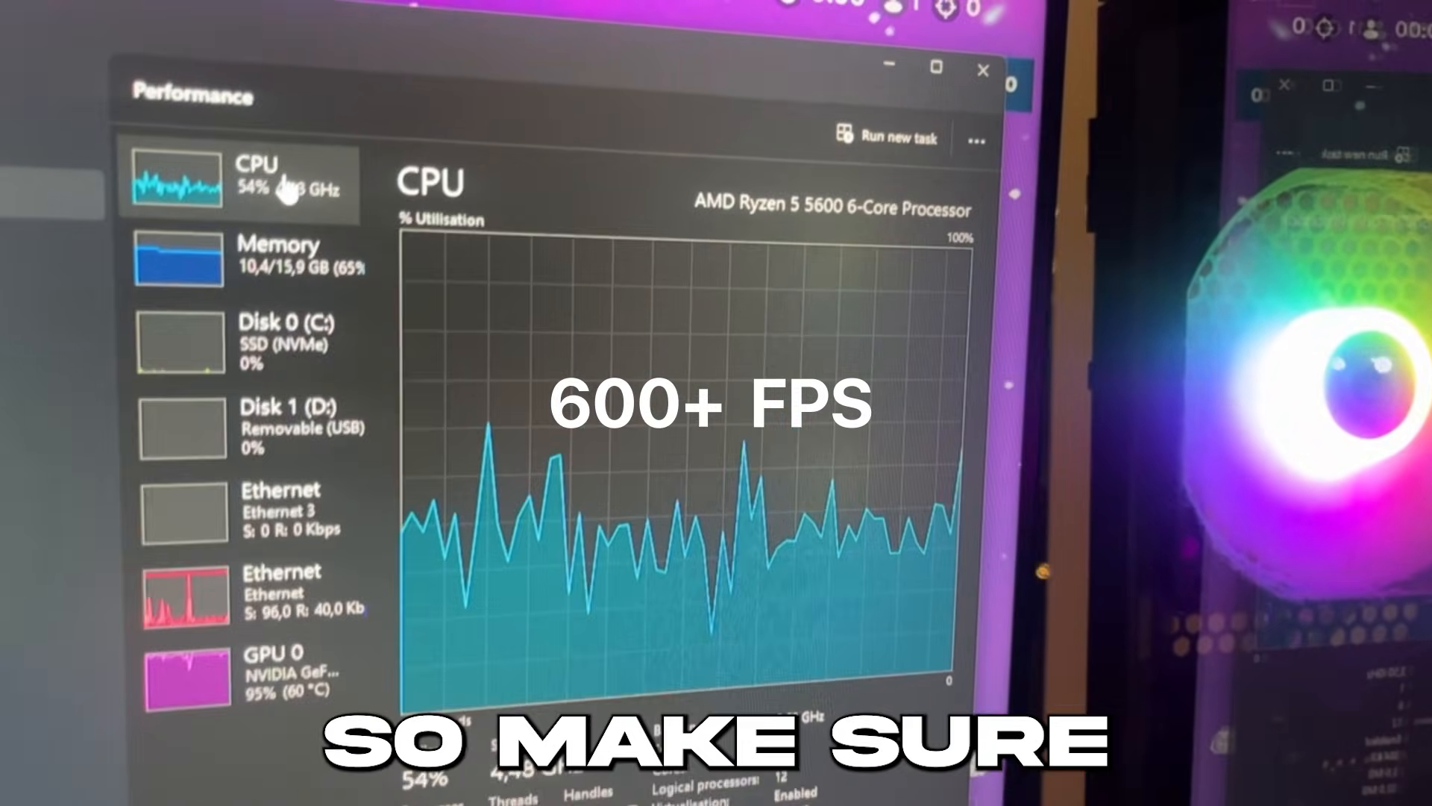